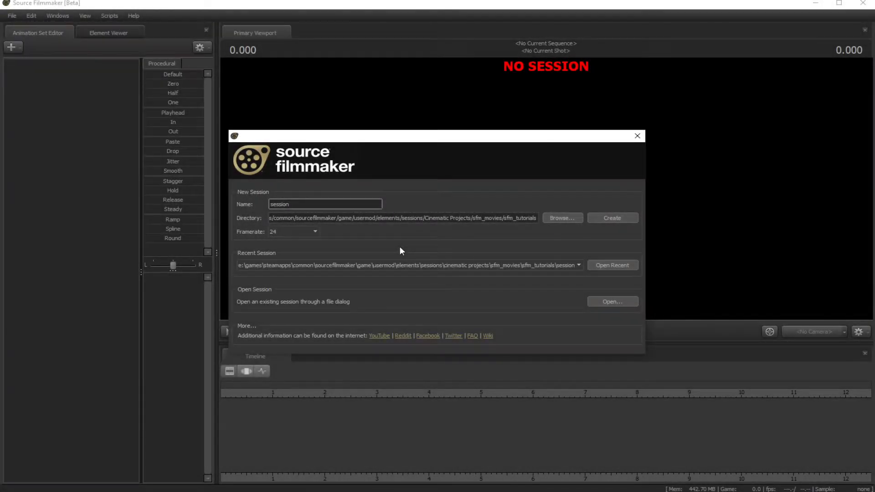
mouse_move(352, 251)
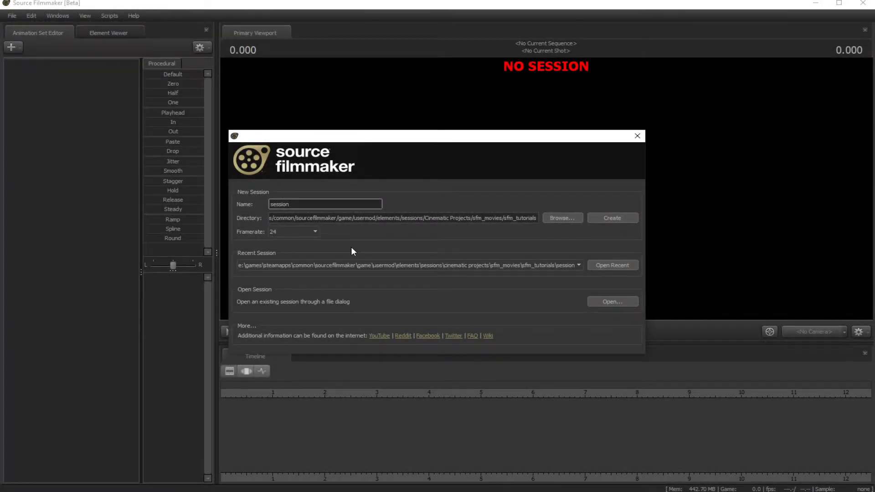
mouse_move(337, 251)
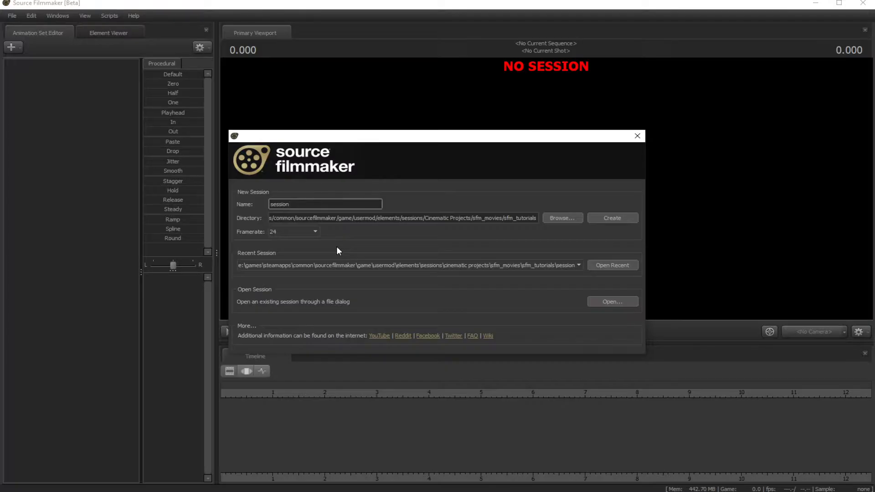
Name the new session and store it in the sfm_tutorials folder
left_click(325, 203)
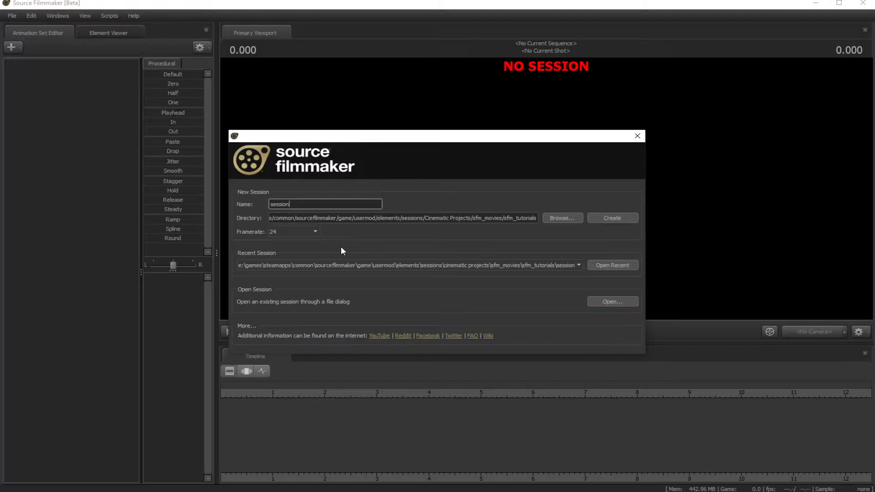
mouse_move(347, 250)
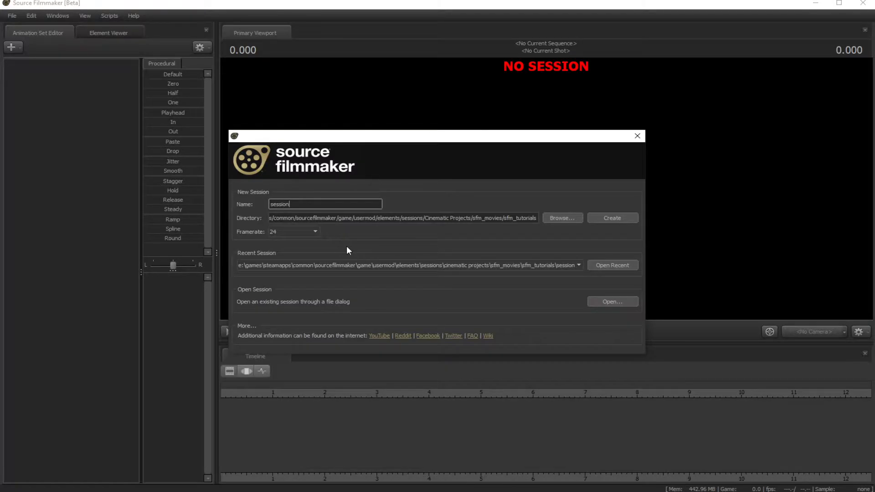
mouse_move(351, 250)
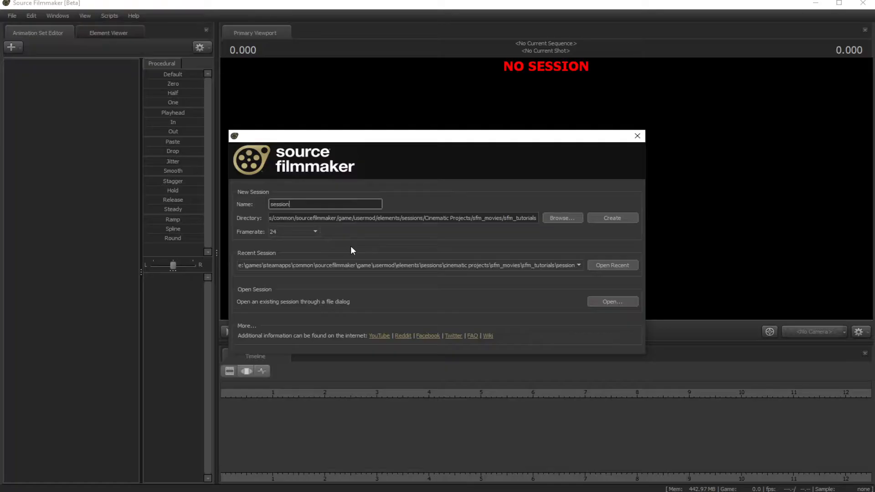
mouse_move(357, 251)
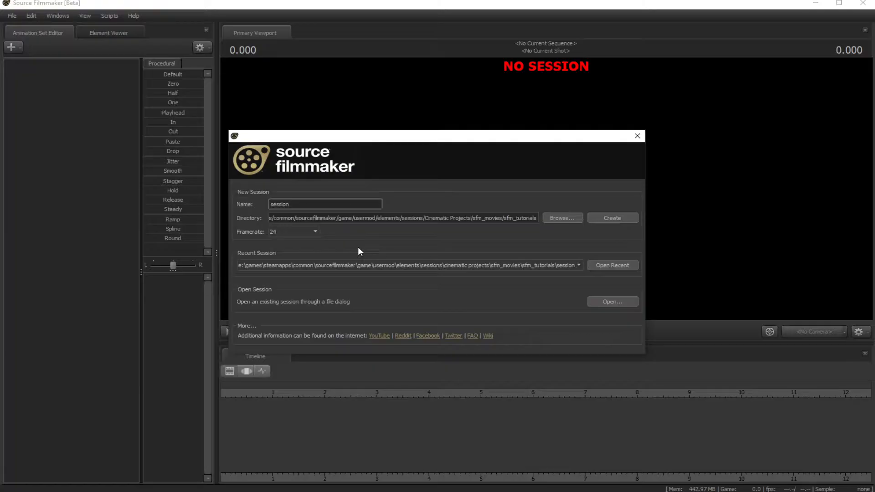
mouse_move(369, 252)
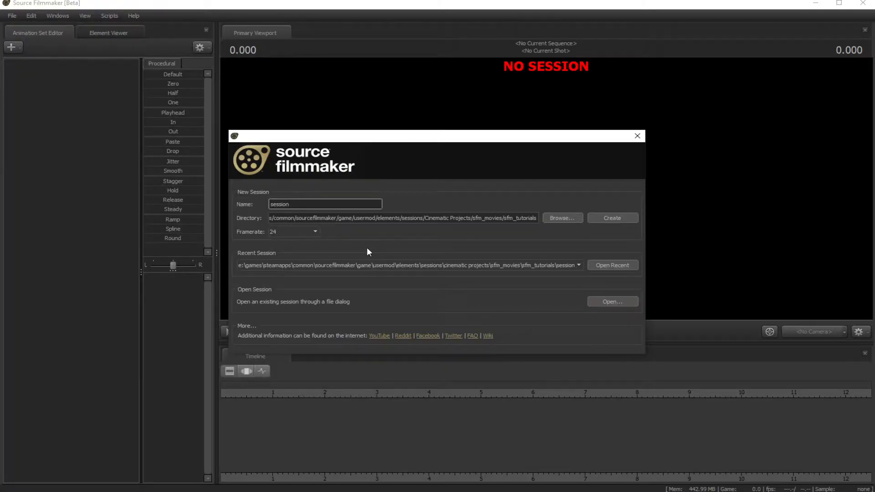
mouse_move(372, 250)
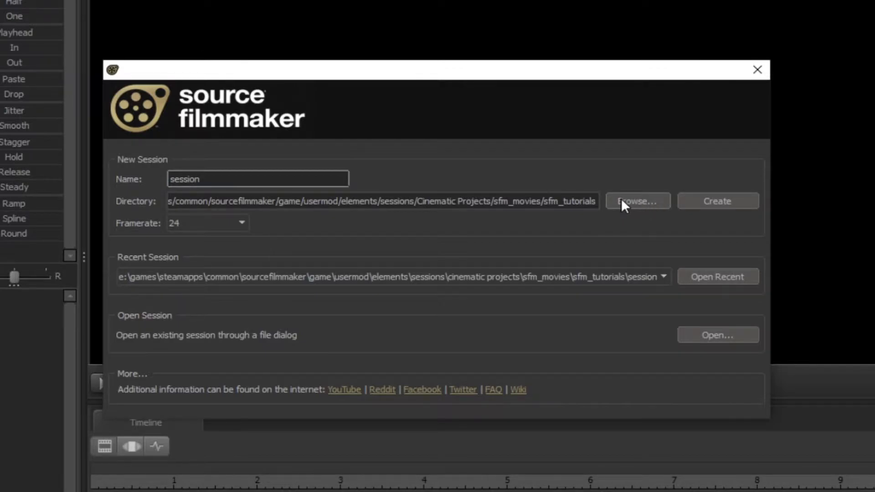
mouse_move(631, 210)
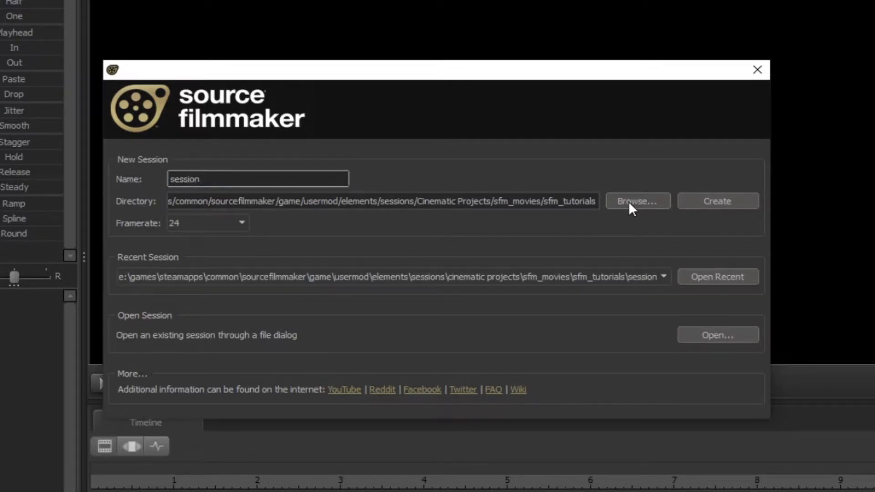
left_click(638, 200)
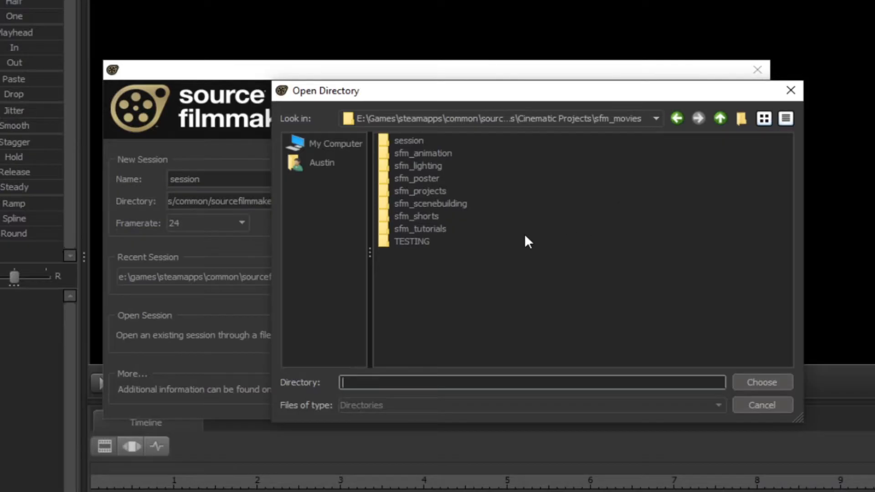
double_click(420, 228)
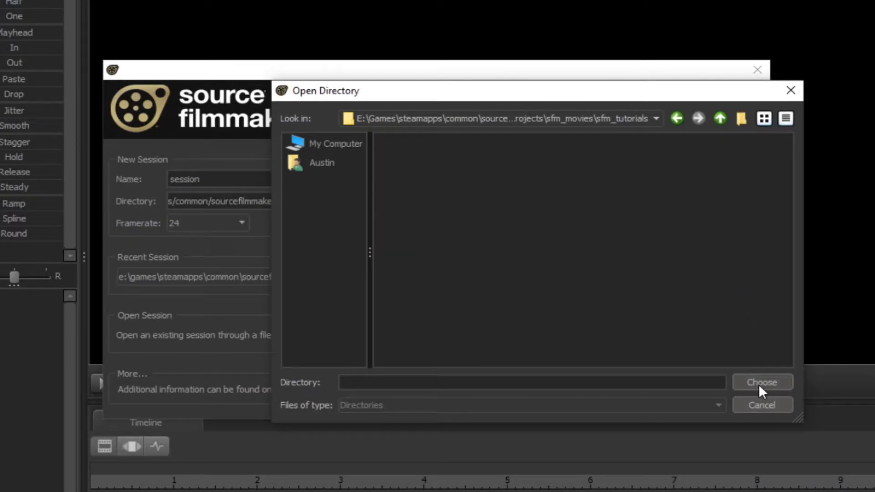
left_click(761, 383)
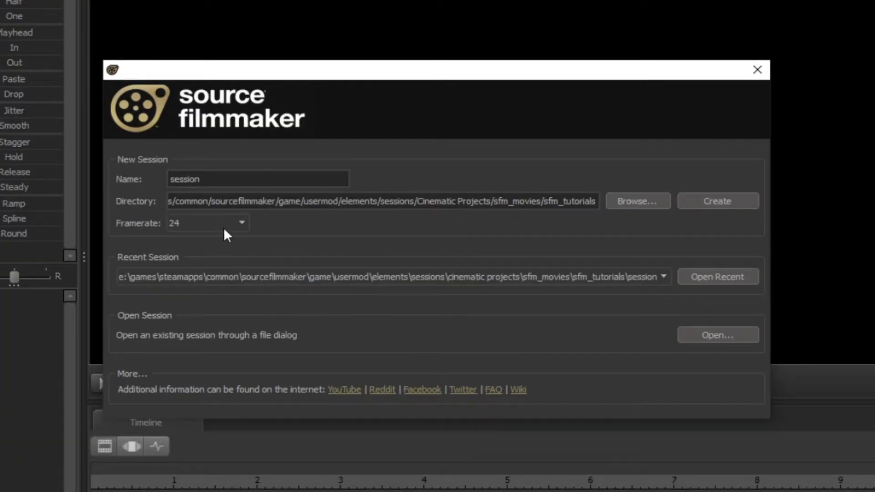
Create the session with the chosen framerate, view through the work camera, and bring up the File menu
left_click(241, 222)
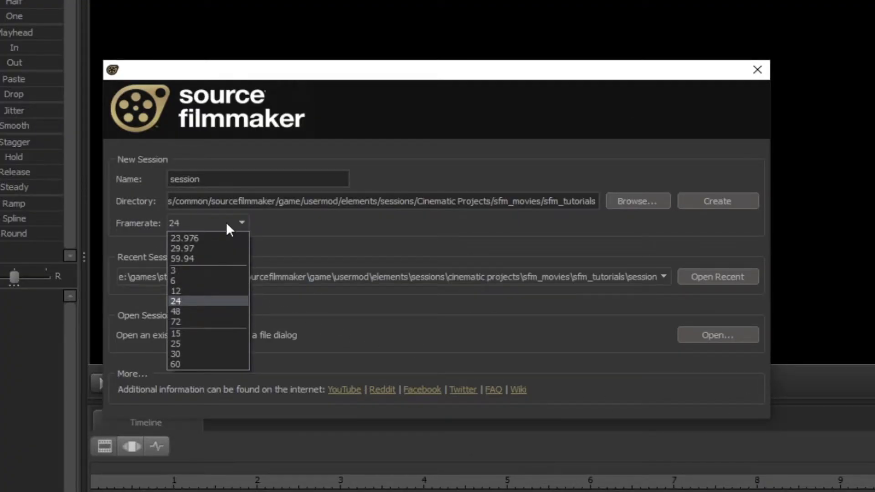
mouse_move(218, 291)
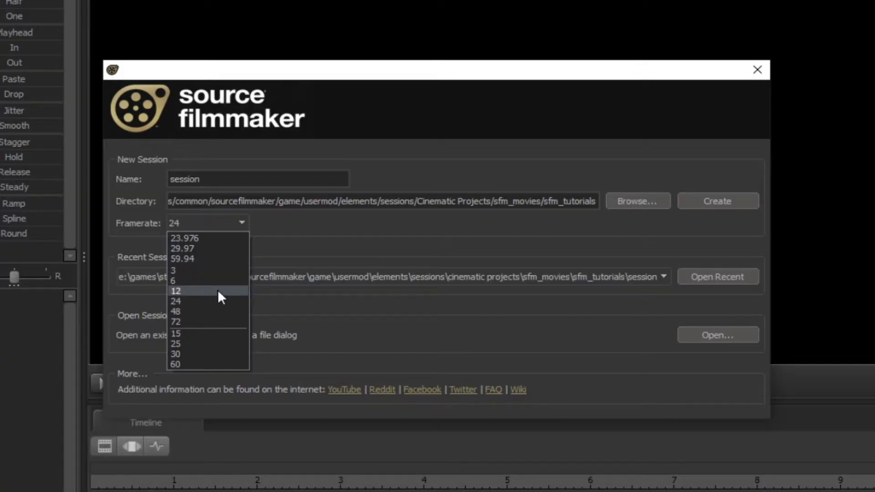
mouse_move(223, 258)
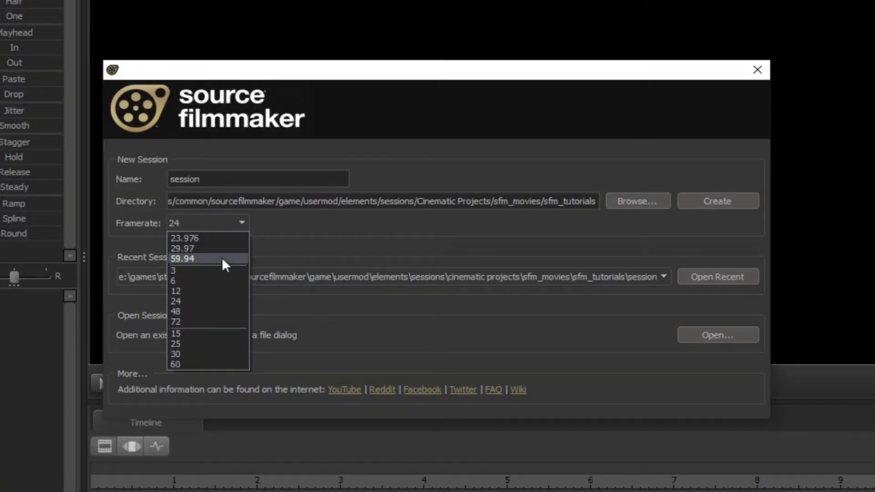
mouse_move(239, 284)
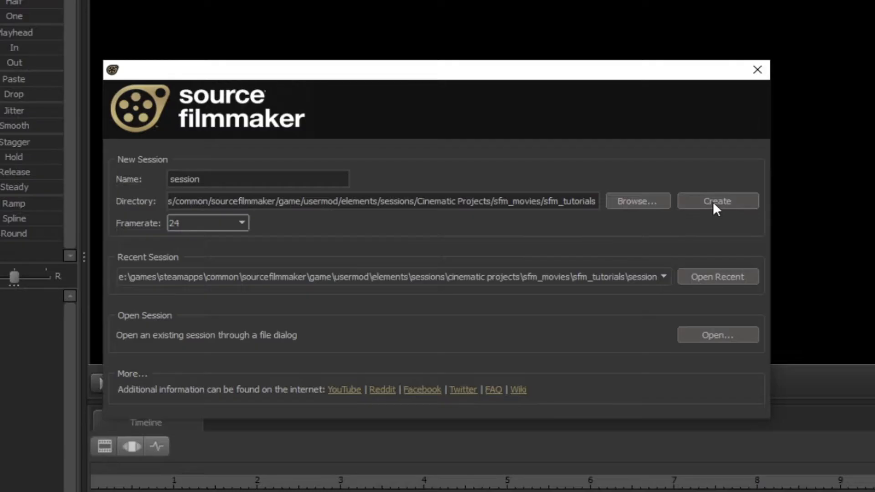
mouse_move(720, 209)
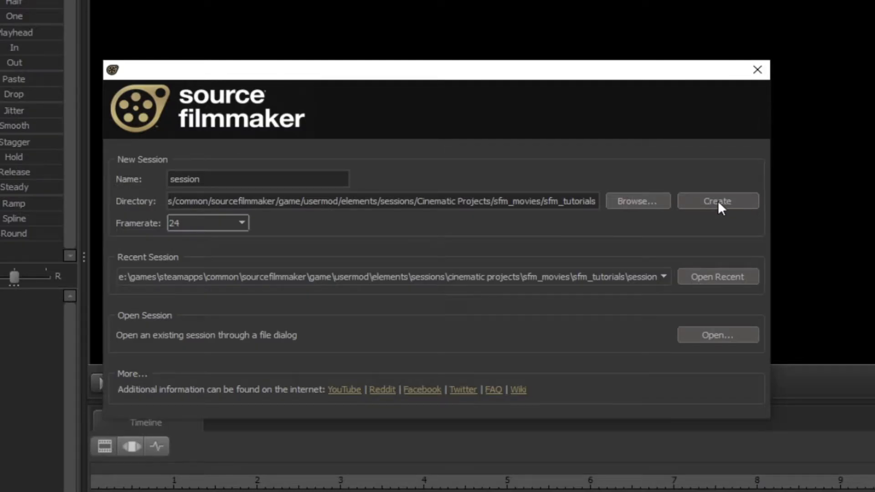
left_click(718, 201)
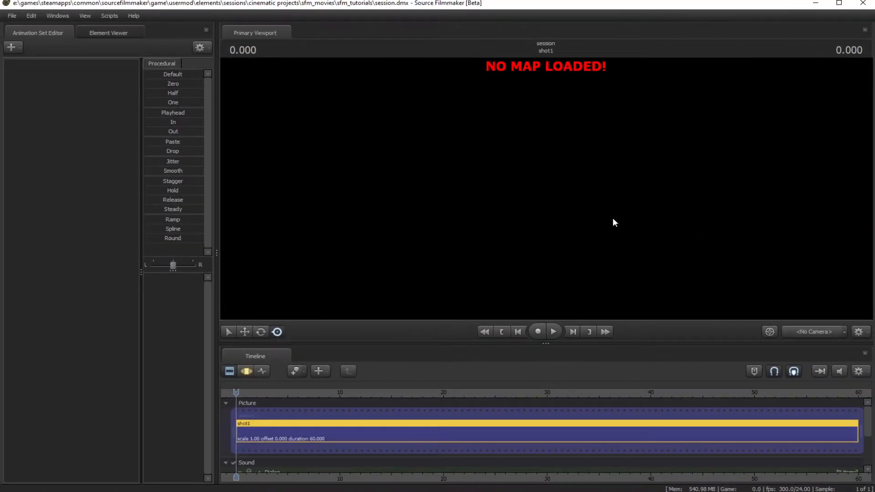
left_click(815, 332)
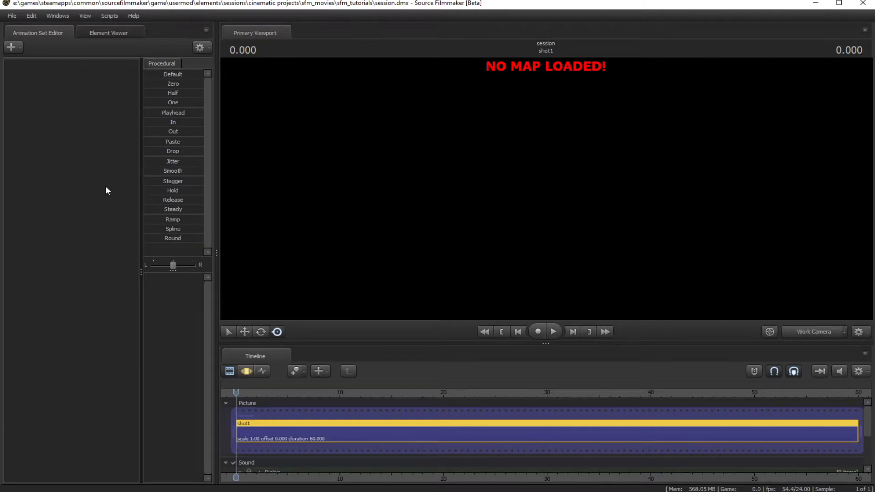
mouse_move(33, 44)
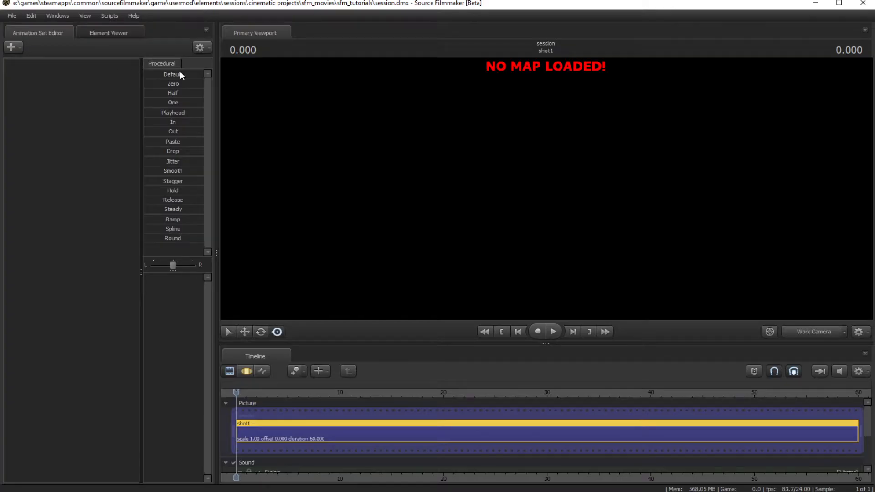
mouse_move(422, 94)
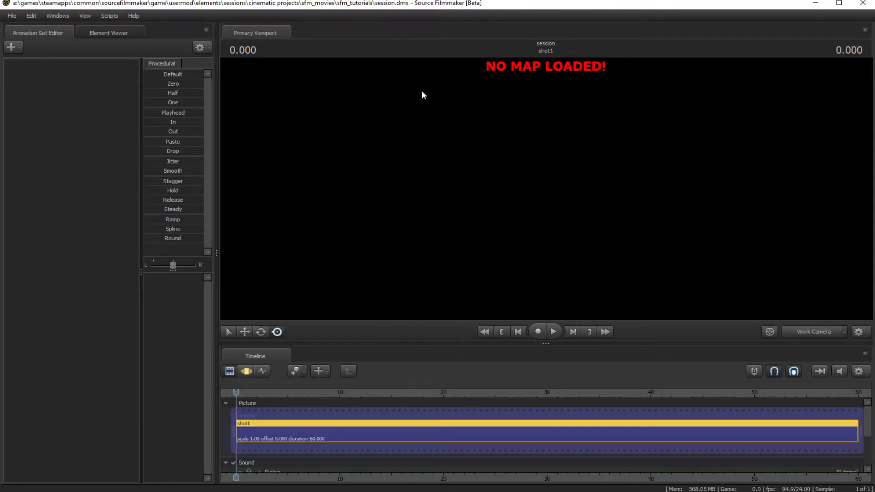
mouse_move(501, 404)
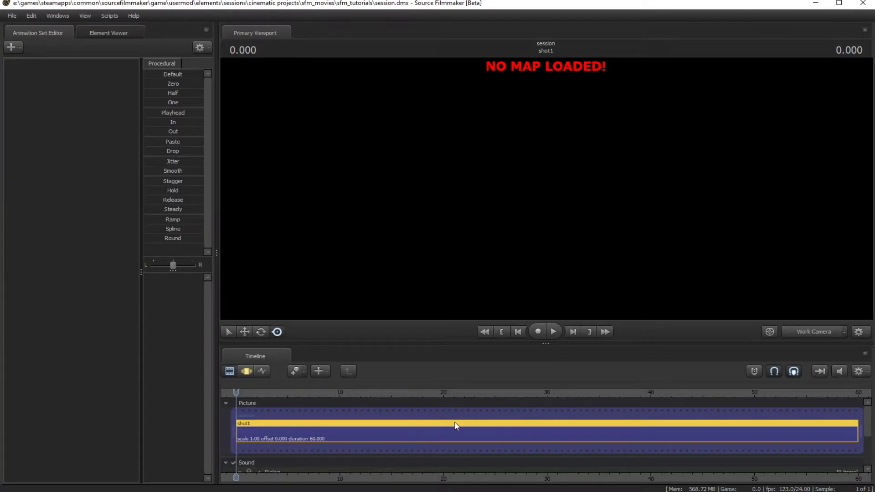
mouse_move(586, 91)
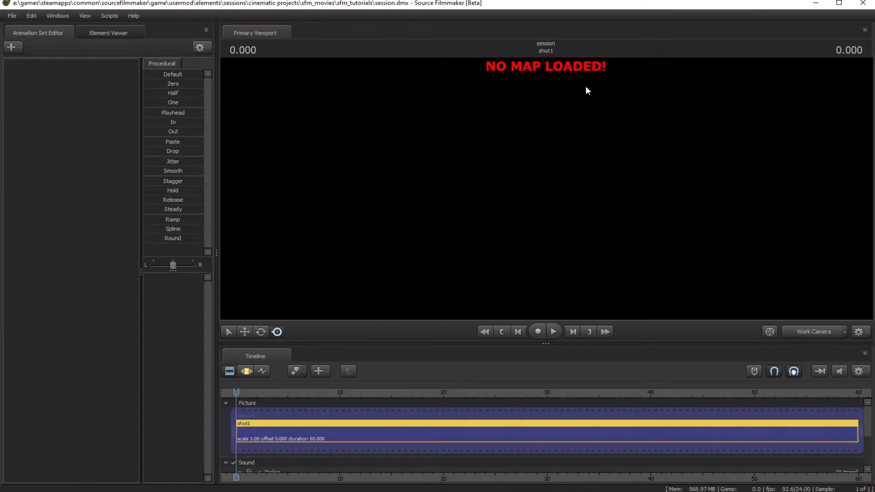
mouse_move(489, 89)
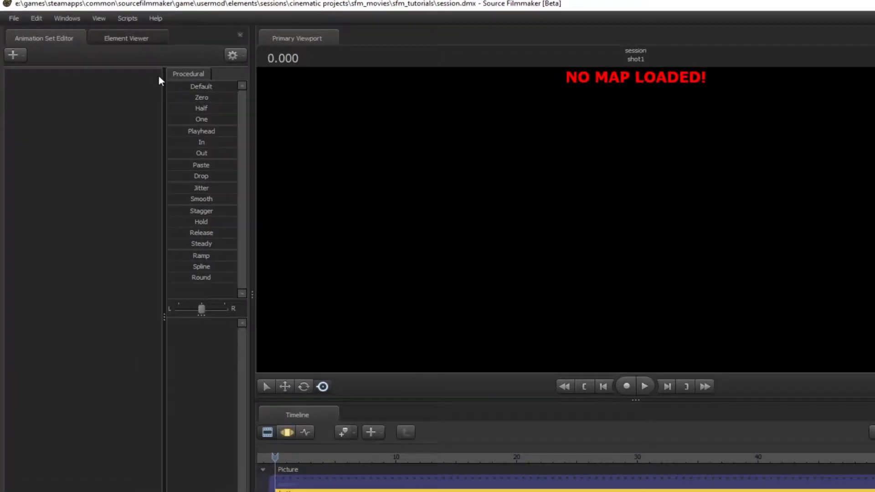
left_click(14, 19)
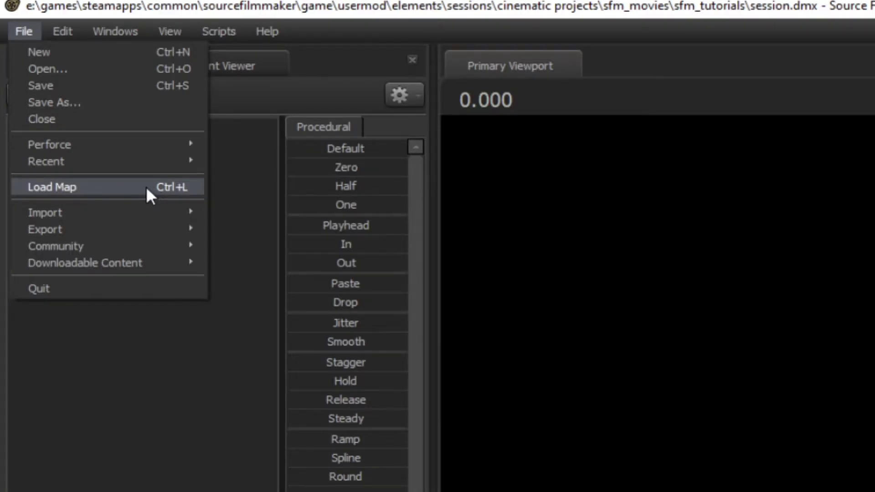
mouse_move(121, 386)
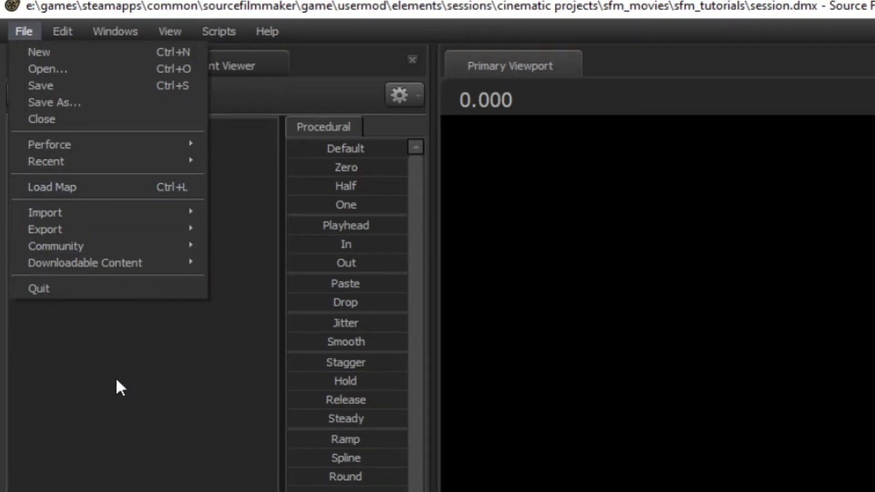
Load stage_big.bsp from the viewport's Load Map chooser, filtering for 'stage bi'
right_click(491, 340)
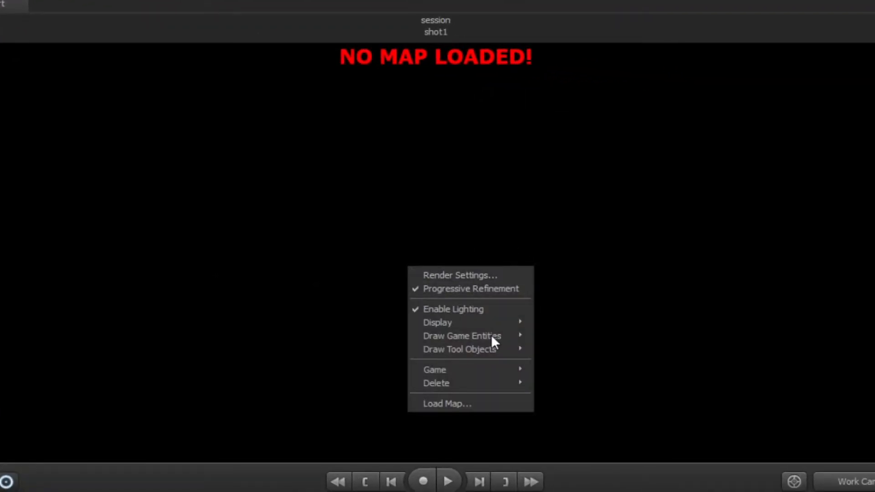
mouse_move(456, 404)
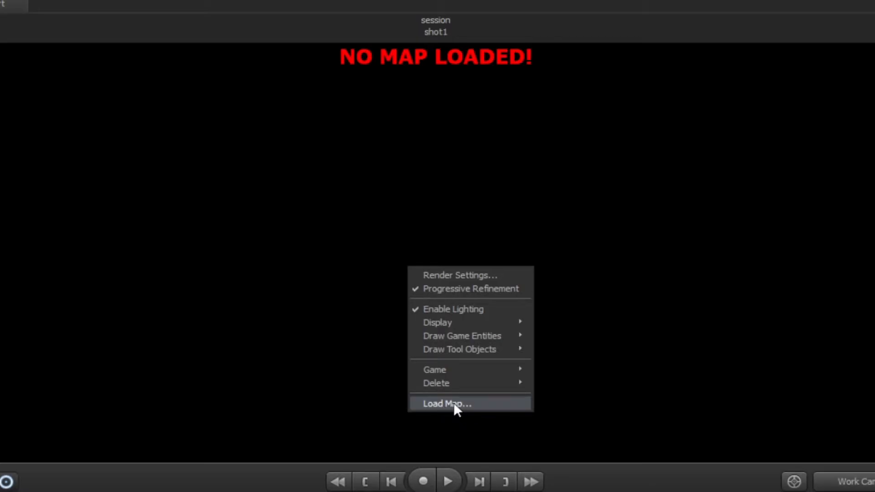
left_click(447, 404)
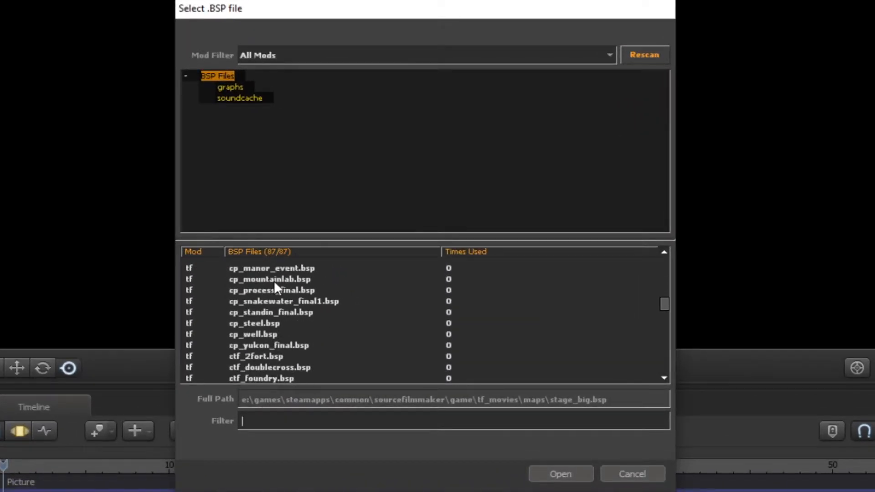
scroll("down", 3)
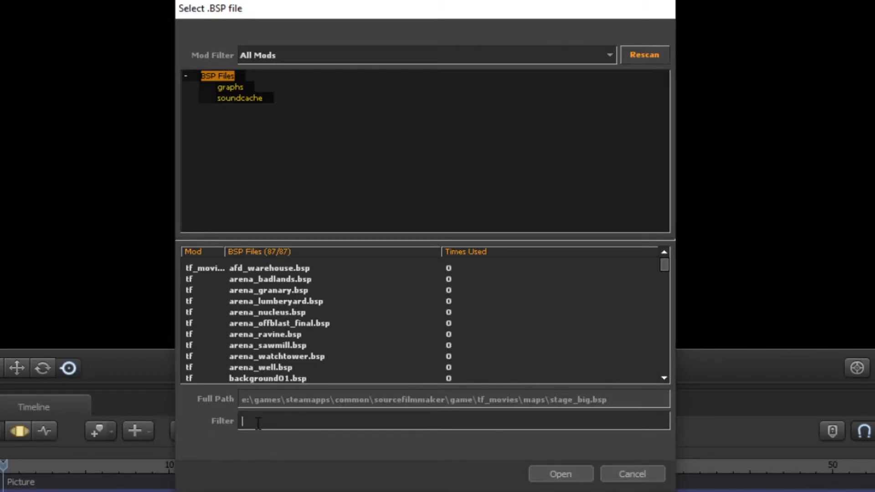
type("stage big")
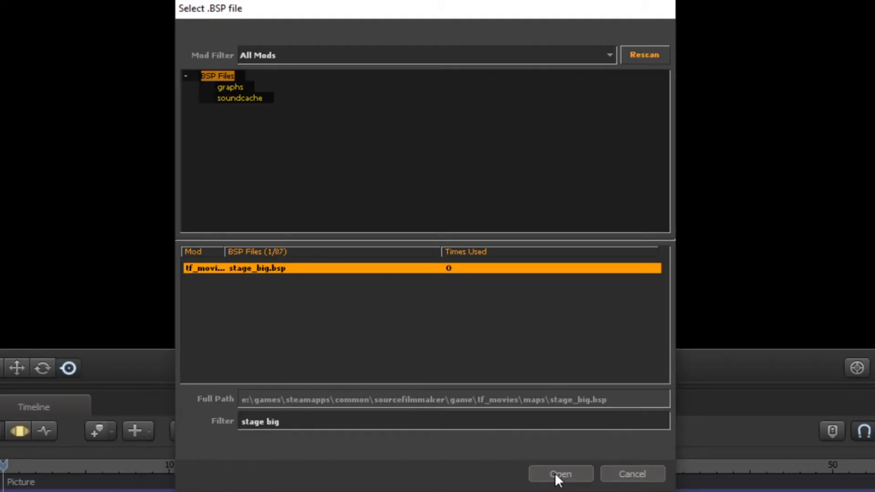
mouse_move(563, 477)
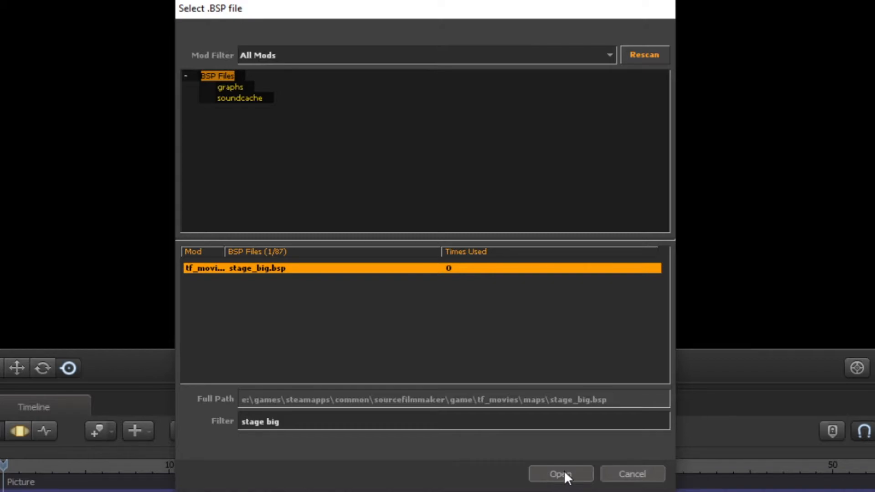
left_click(561, 474)
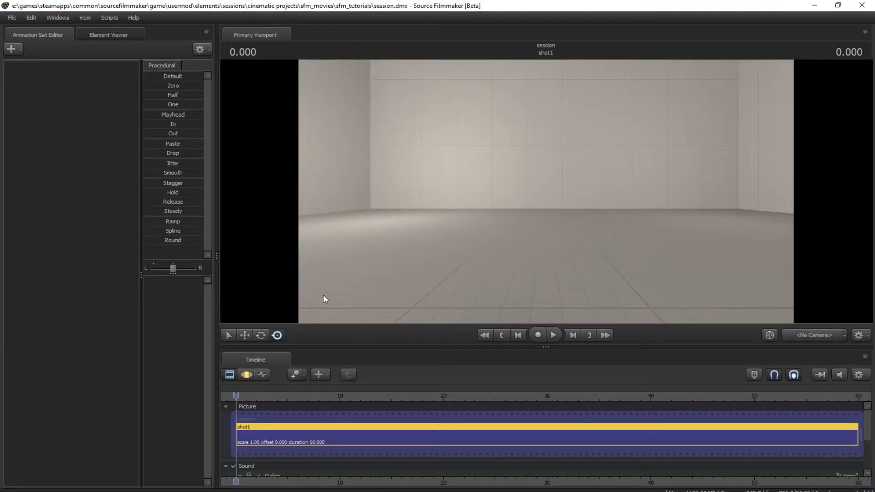
mouse_move(572, 281)
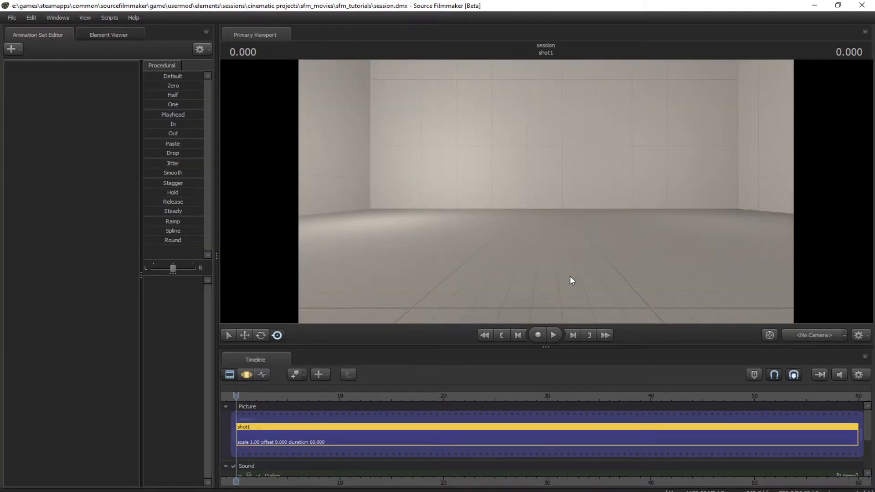
mouse_move(492, 300)
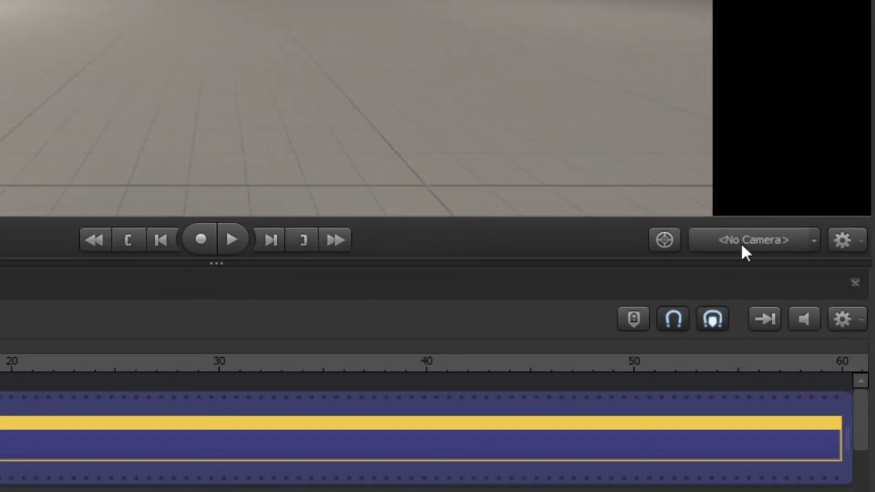
mouse_move(817, 257)
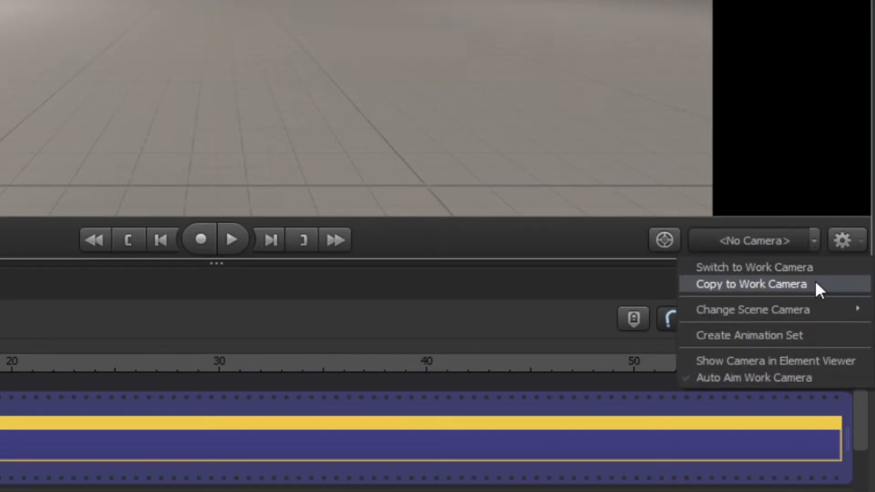
mouse_move(754, 310)
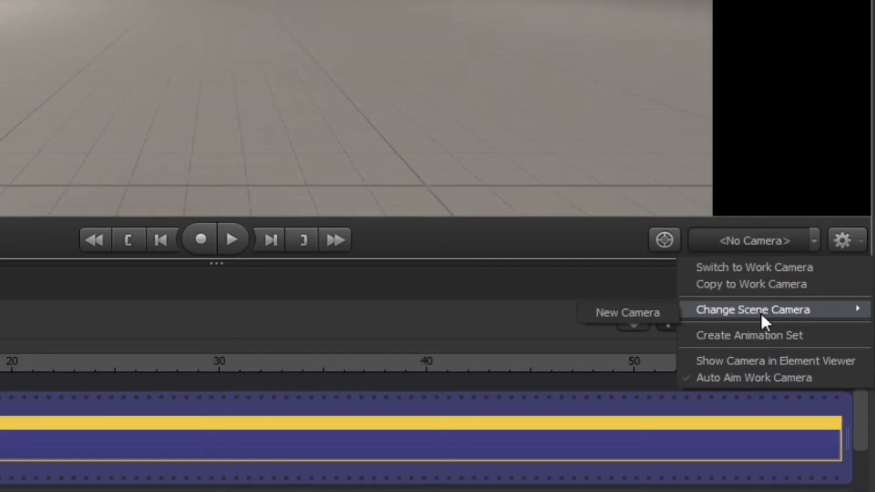
mouse_move(627, 313)
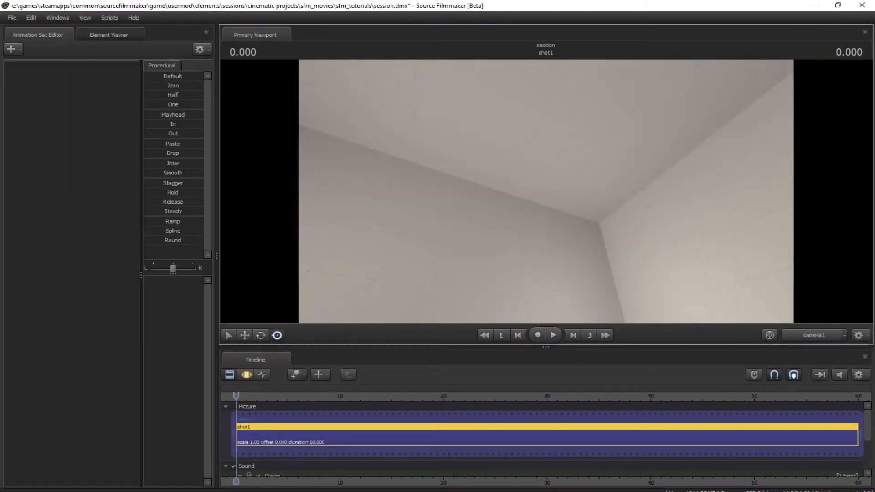
Fly camera1 around the stage and aim it down at the orange circle from a distance
key("w")
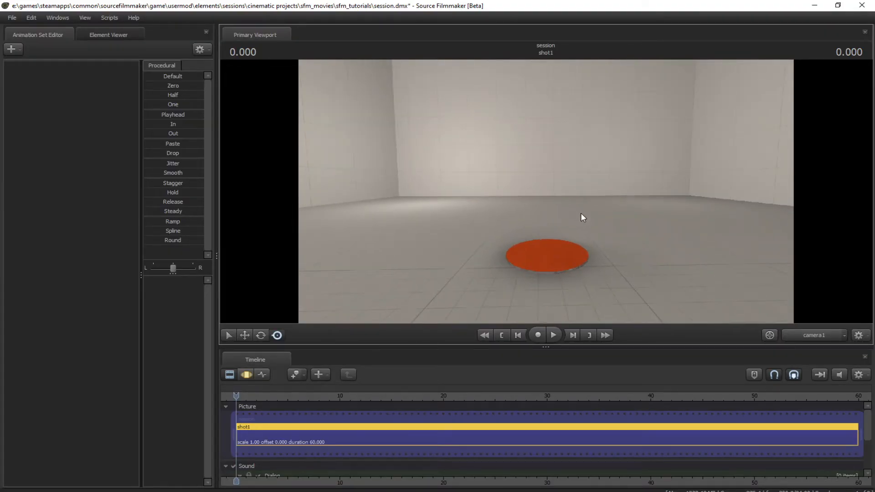
key("z")
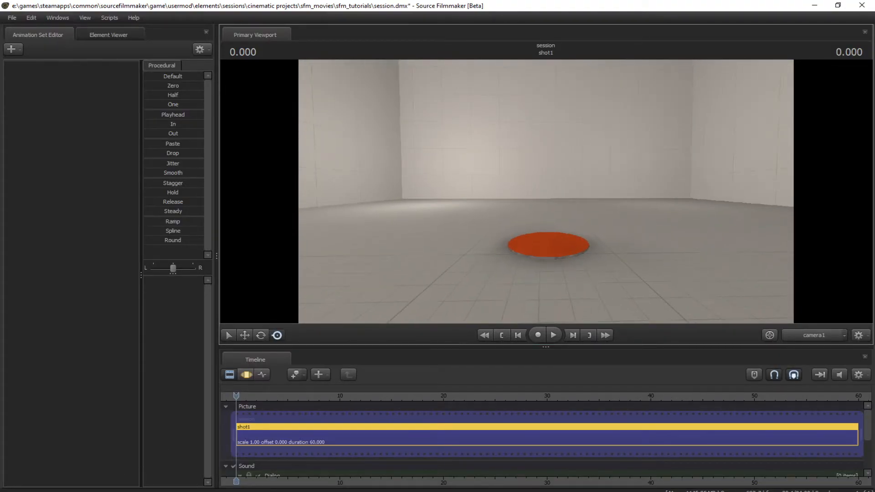
key("r")
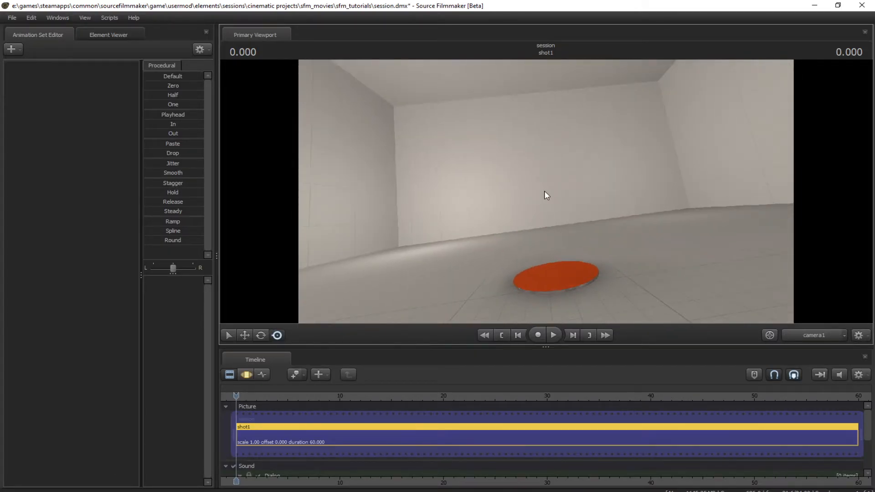
scroll("down", 3)
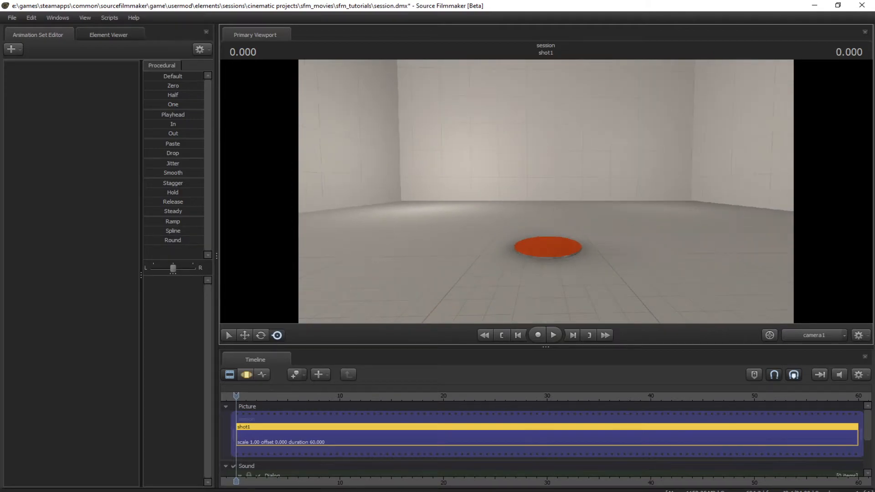
key("shift")
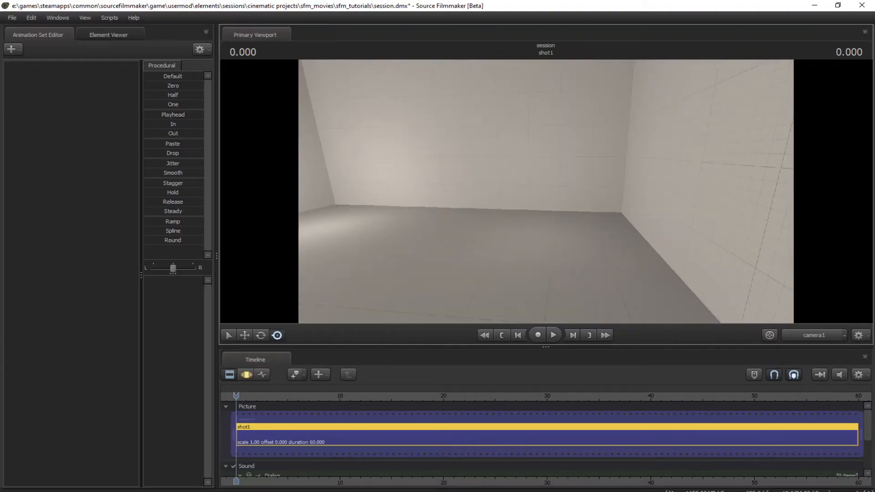
key("ctrl")
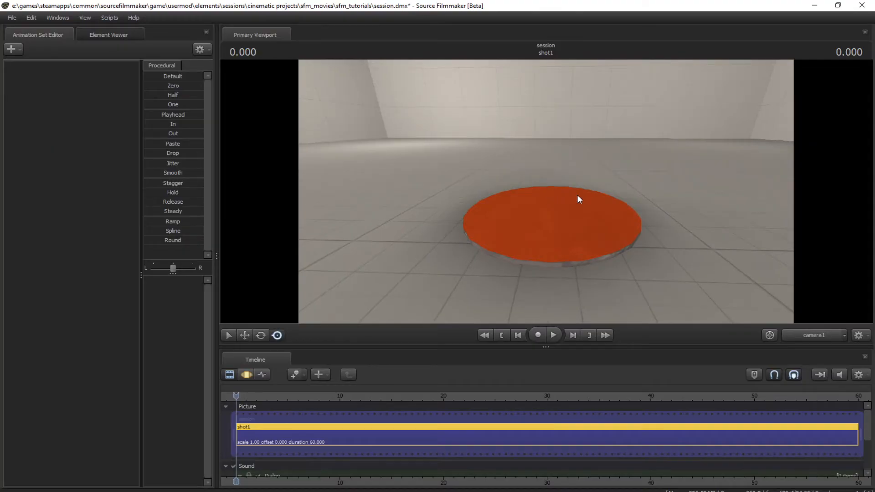
left_click_drag(579, 200, 519, 195)
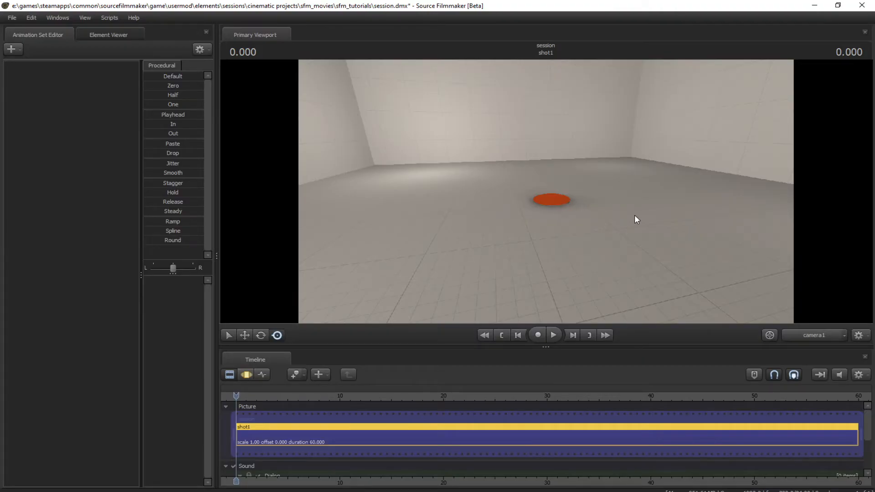
mouse_move(662, 267)
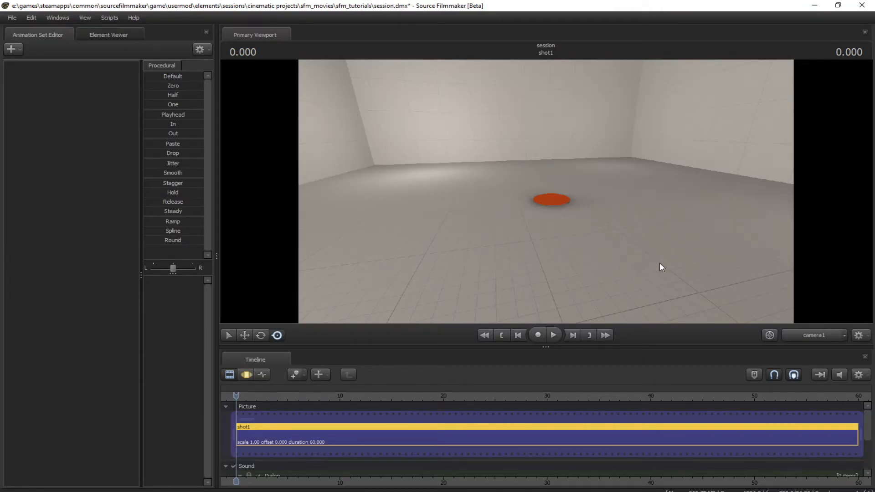
mouse_move(629, 262)
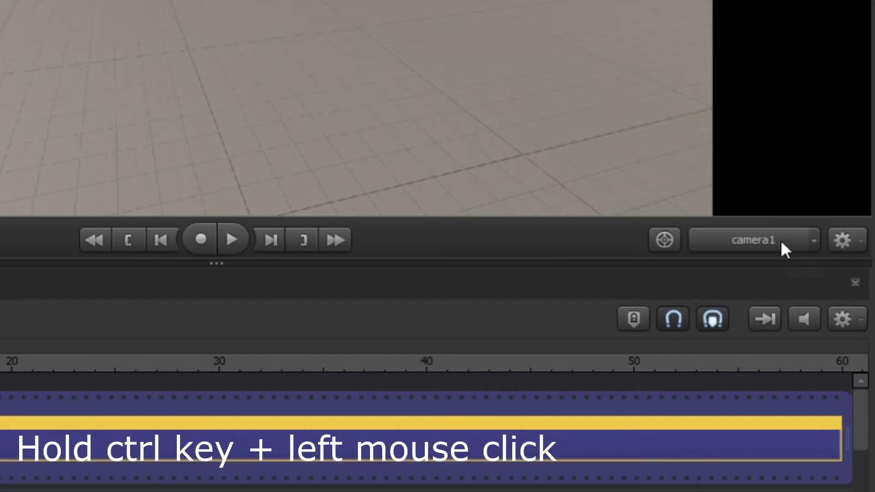
Select camera1 and switch the timeline through the motion editor to the graph editor
left_click(752, 240)
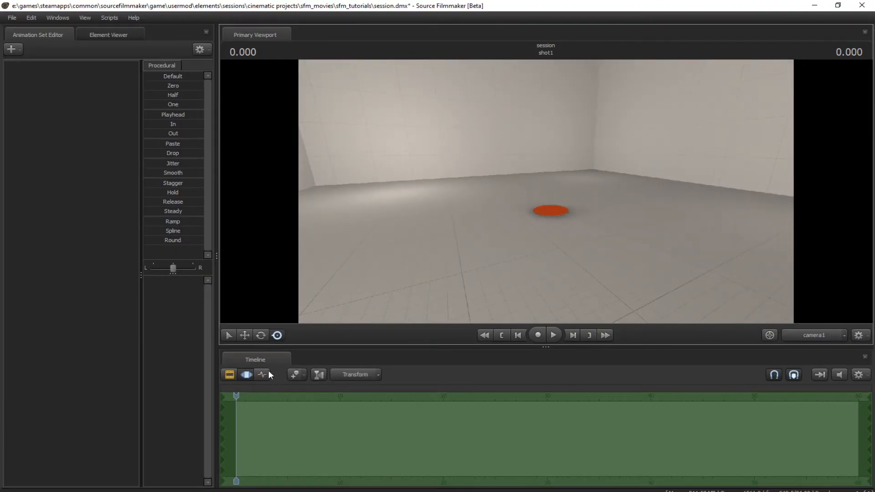
left_click(261, 375)
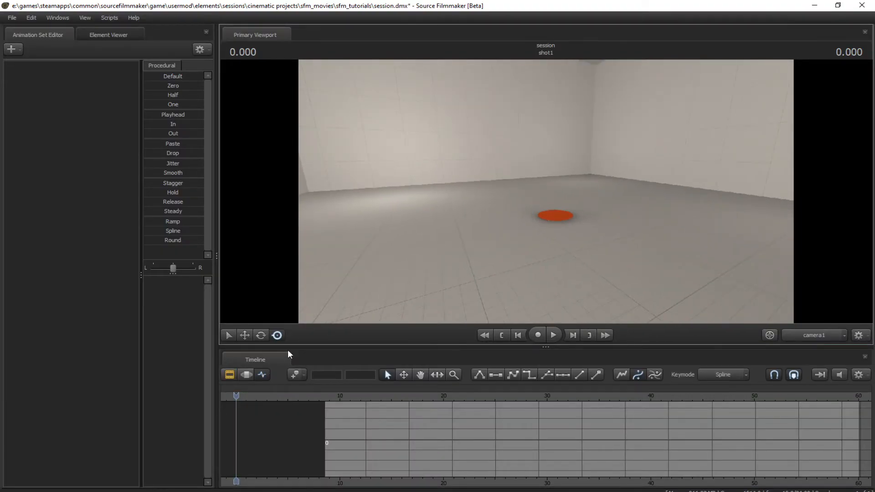
left_click(245, 375)
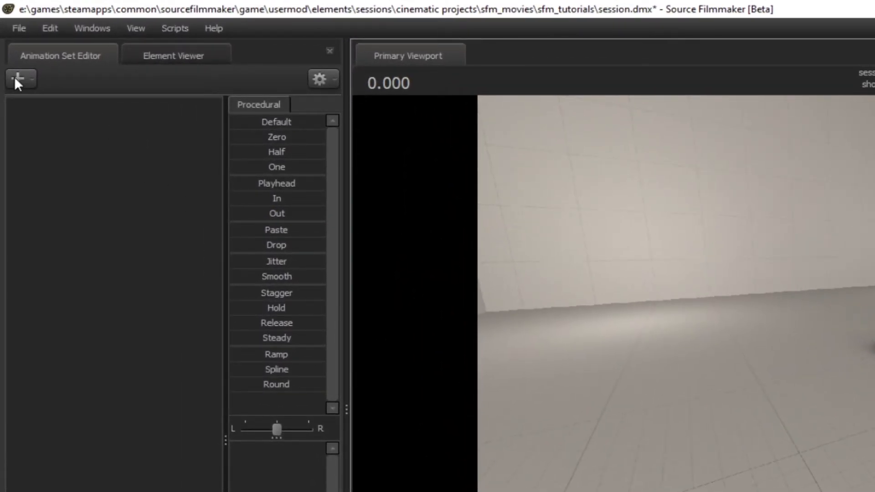
Create an animation set for a new camera2 and dismiss the Invalid Manipulation warning
left_click(17, 79)
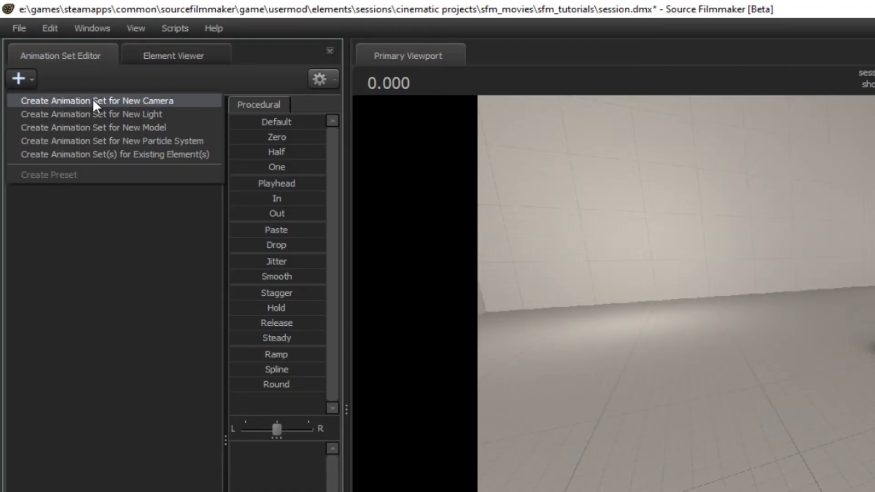
left_click(96, 101)
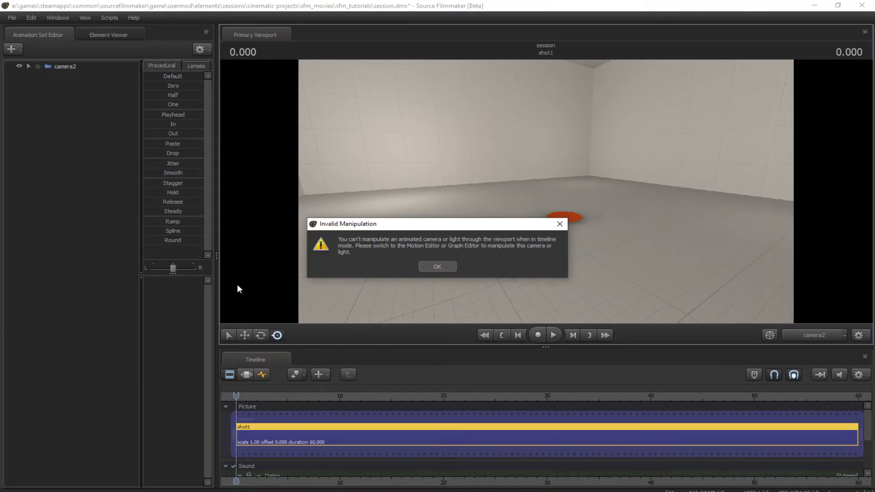
mouse_move(402, 263)
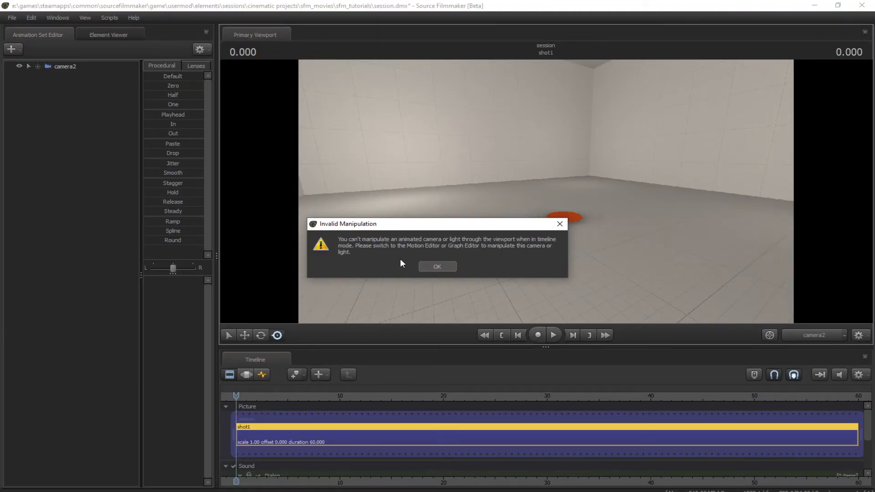
mouse_move(440, 269)
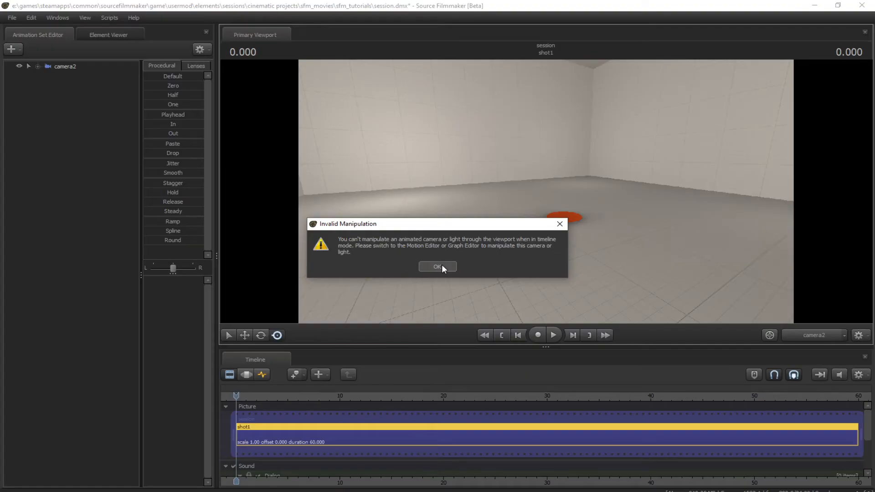
left_click(438, 266)
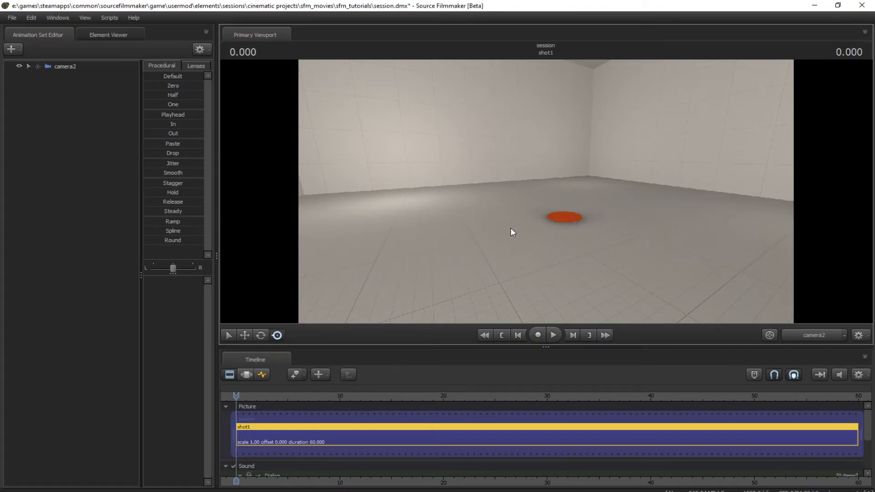
mouse_move(524, 240)
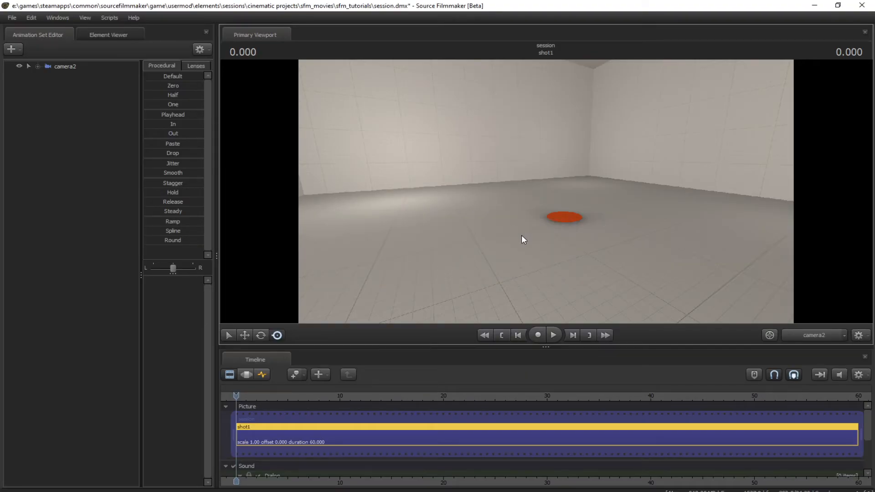
Cycle the timeline through motion and graph editors showing camera2's FOV and transform channels
left_click(246, 375)
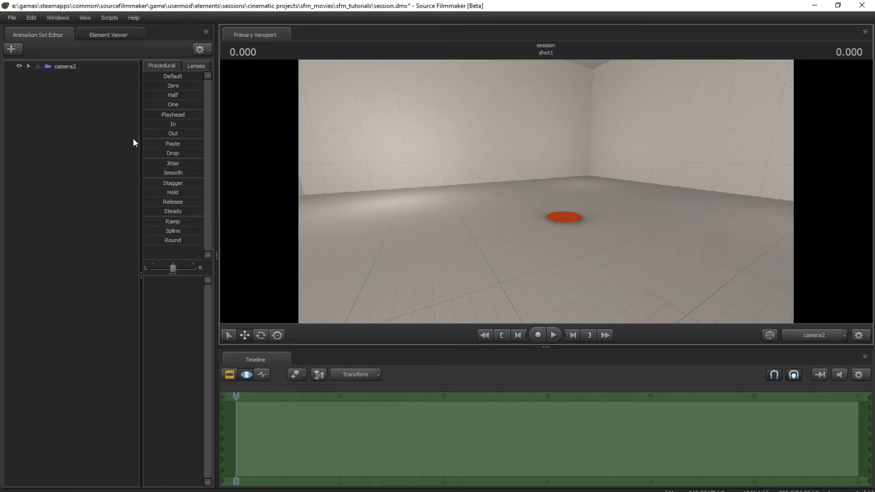
left_click(67, 65)
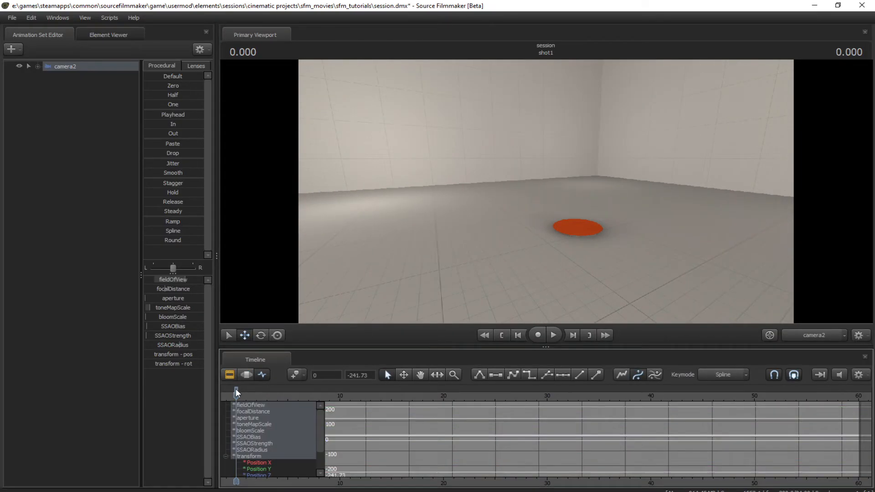
left_click(247, 375)
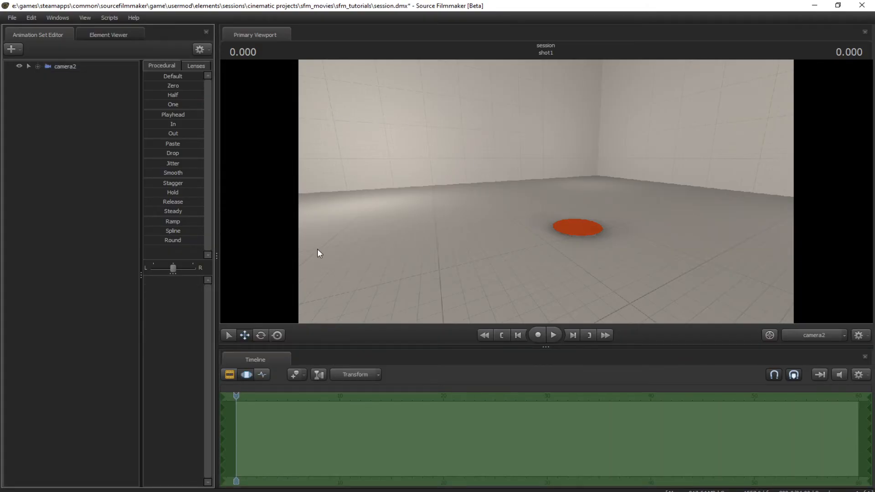
left_click(64, 65)
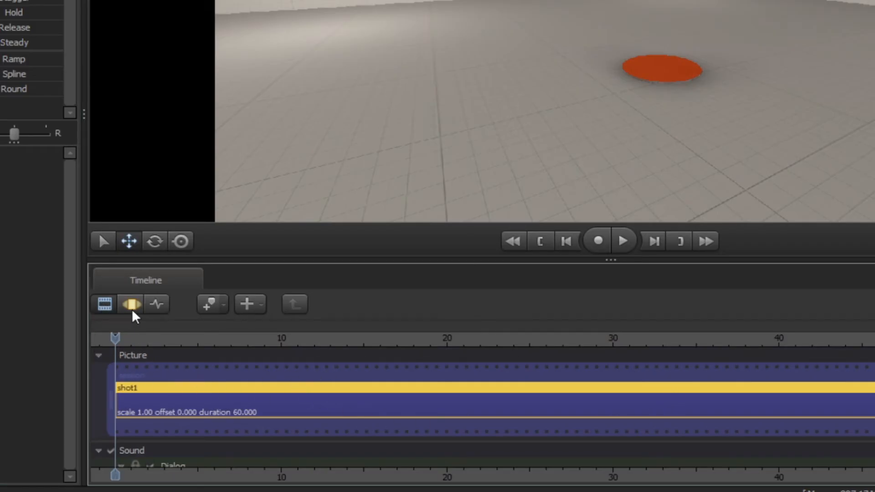
left_click(131, 304)
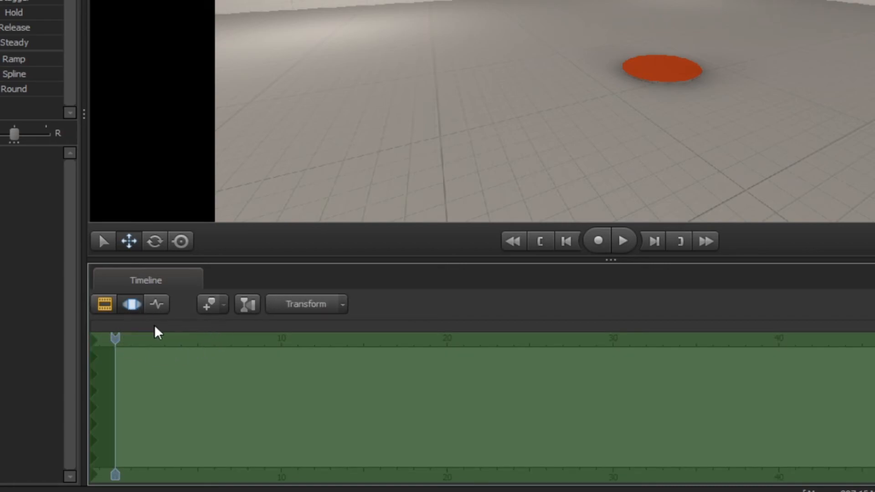
mouse_move(424, 342)
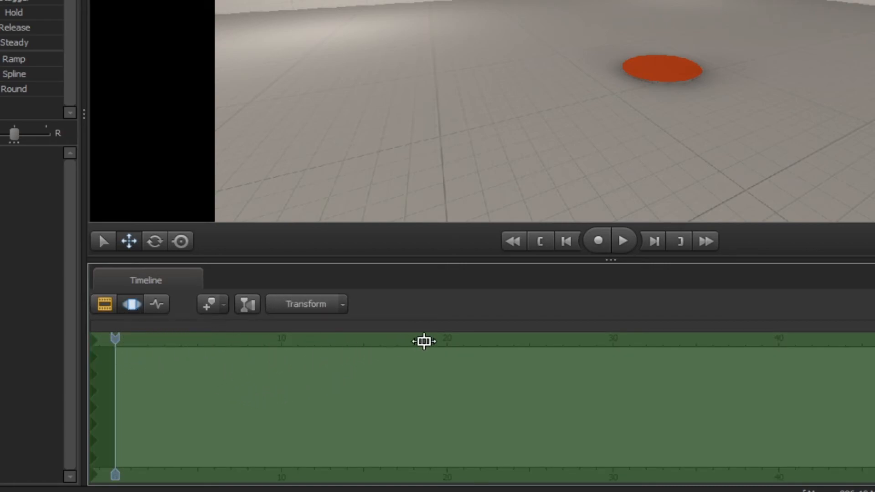
mouse_move(288, 364)
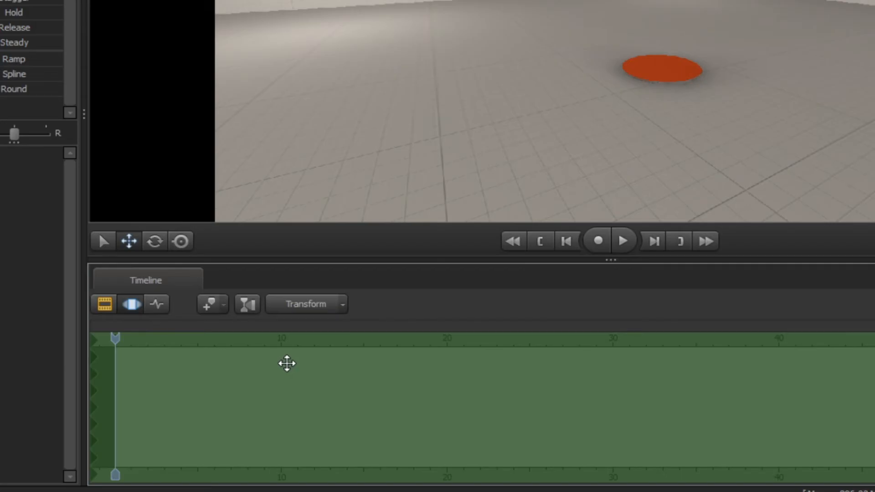
left_click(157, 304)
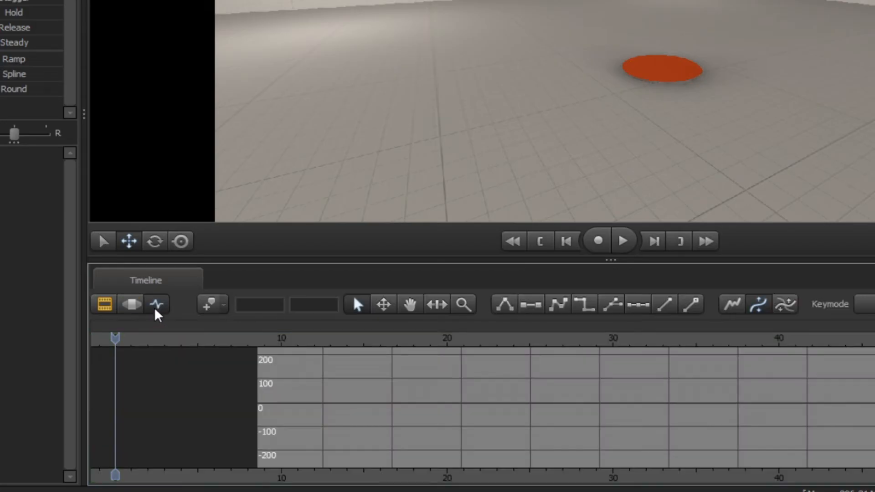
mouse_move(669, 323)
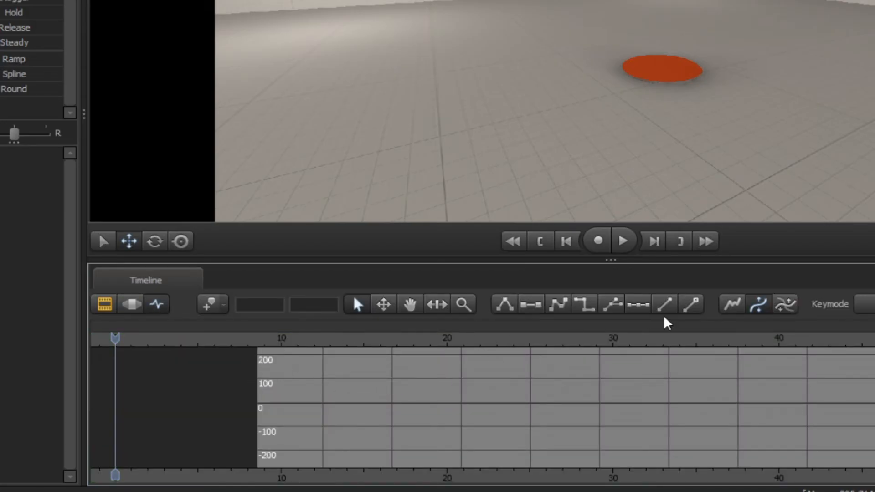
mouse_move(231, 364)
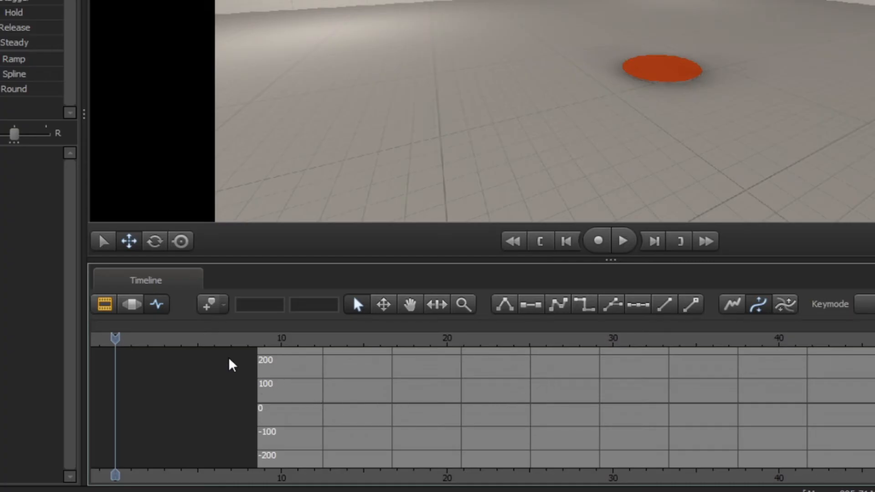
mouse_move(96, 317)
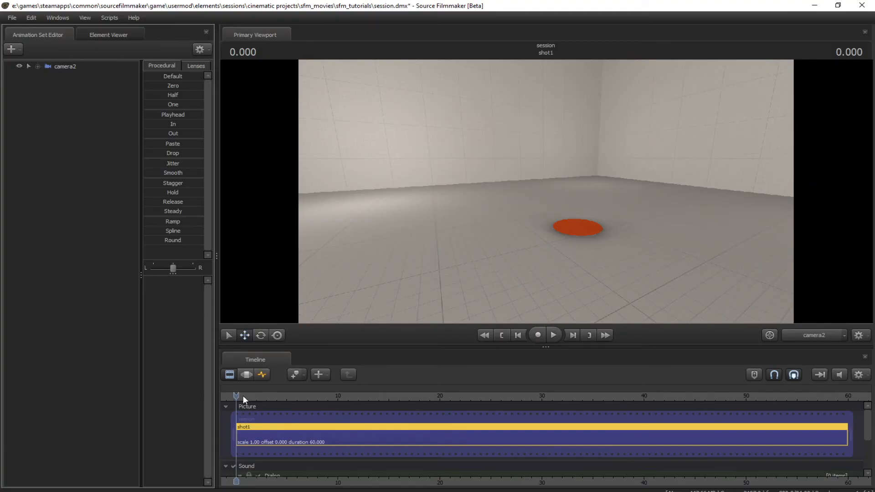
Play shot1 to about 14 s, pause, and scrub the playhead back to about 1.4 s
left_click(619, 395)
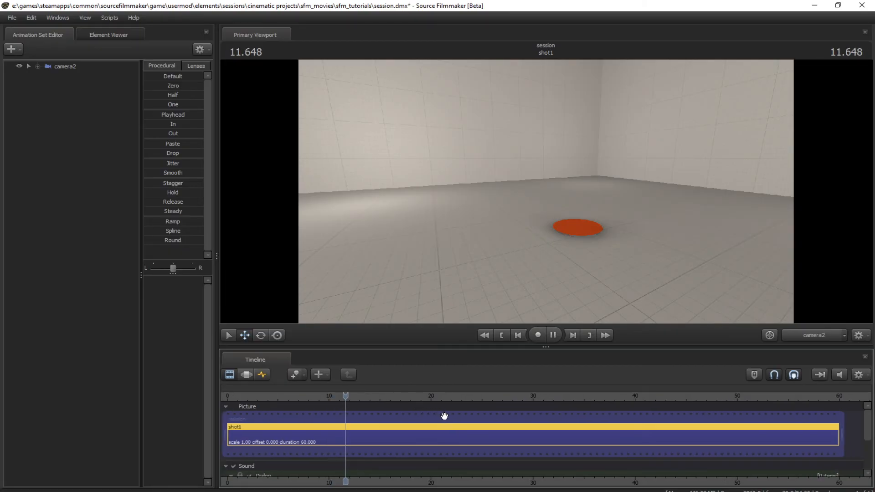
left_click(553, 335)
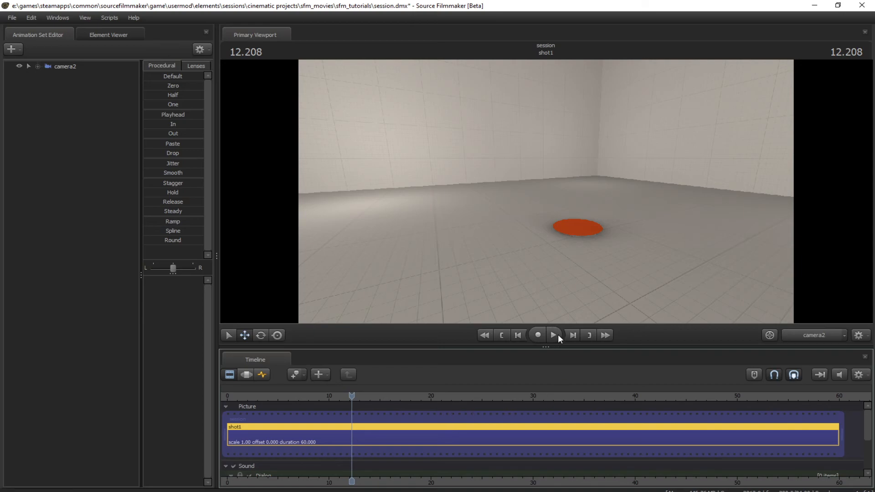
left_click(554, 334)
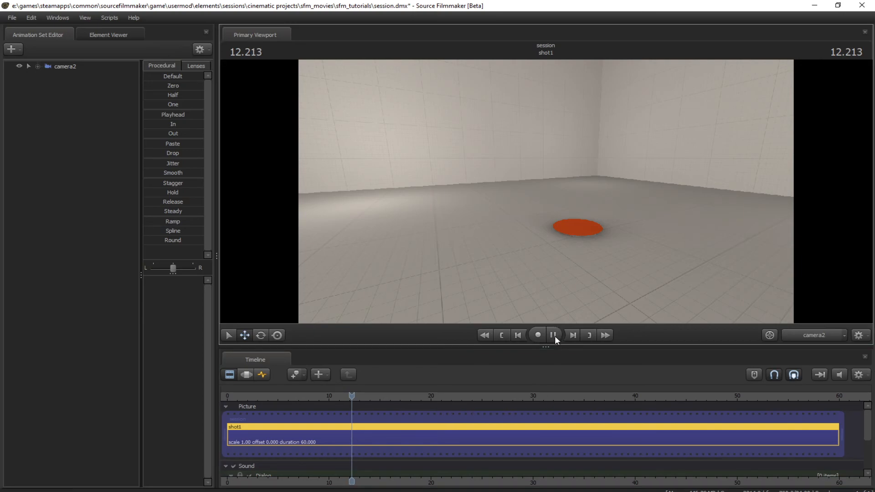
left_click(553, 335)
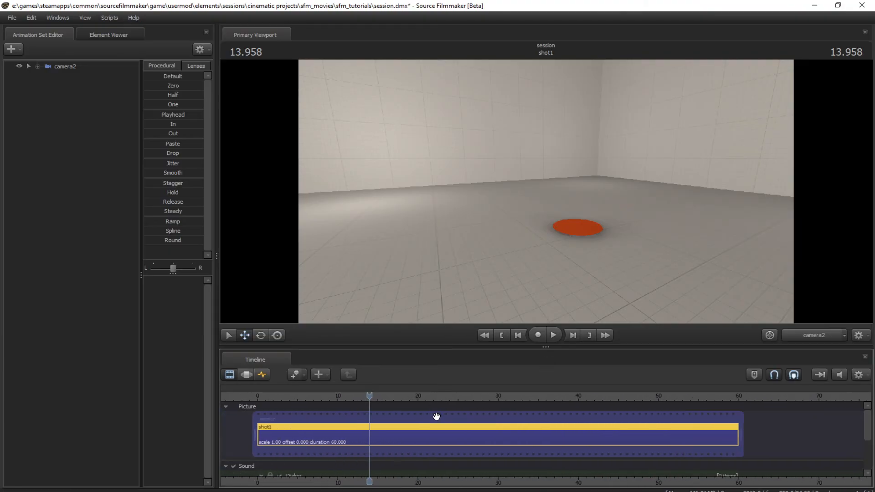
mouse_move(444, 418)
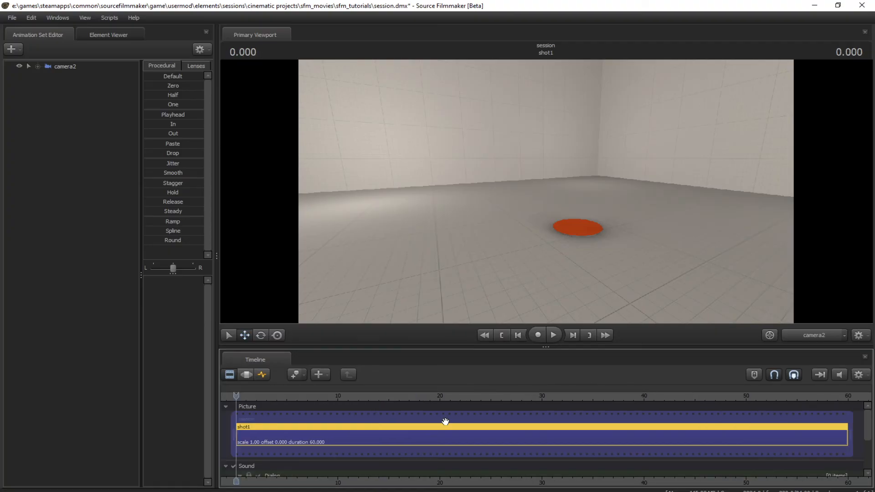
left_click_drag(237, 397, 250, 397)
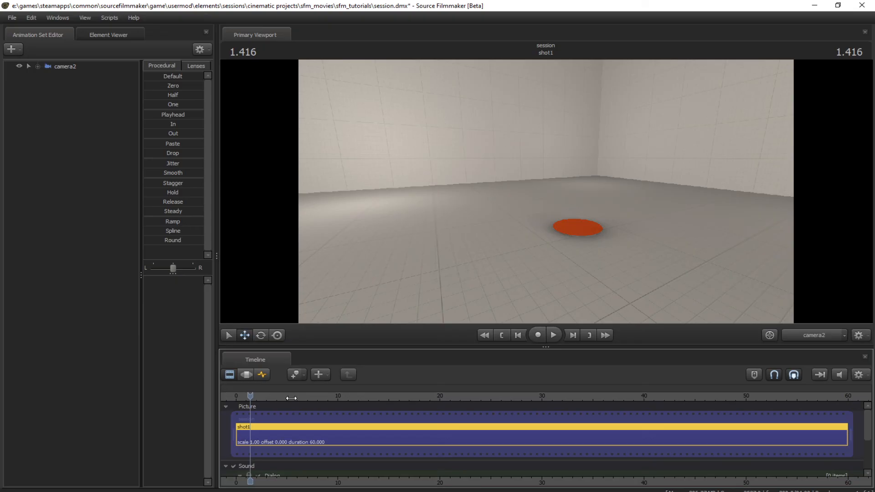